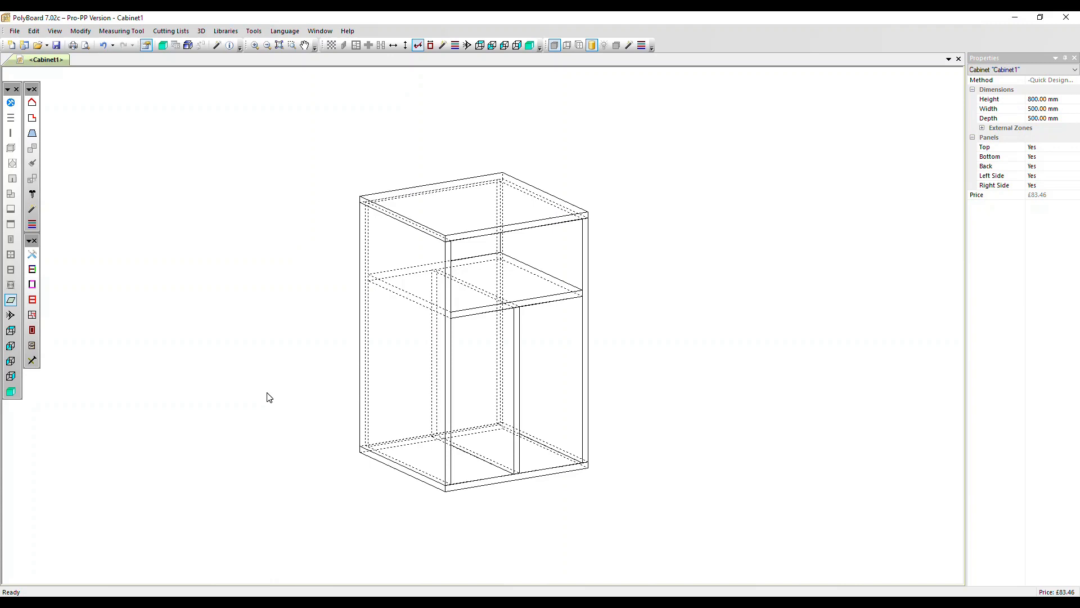
mouse_move(399, 76)
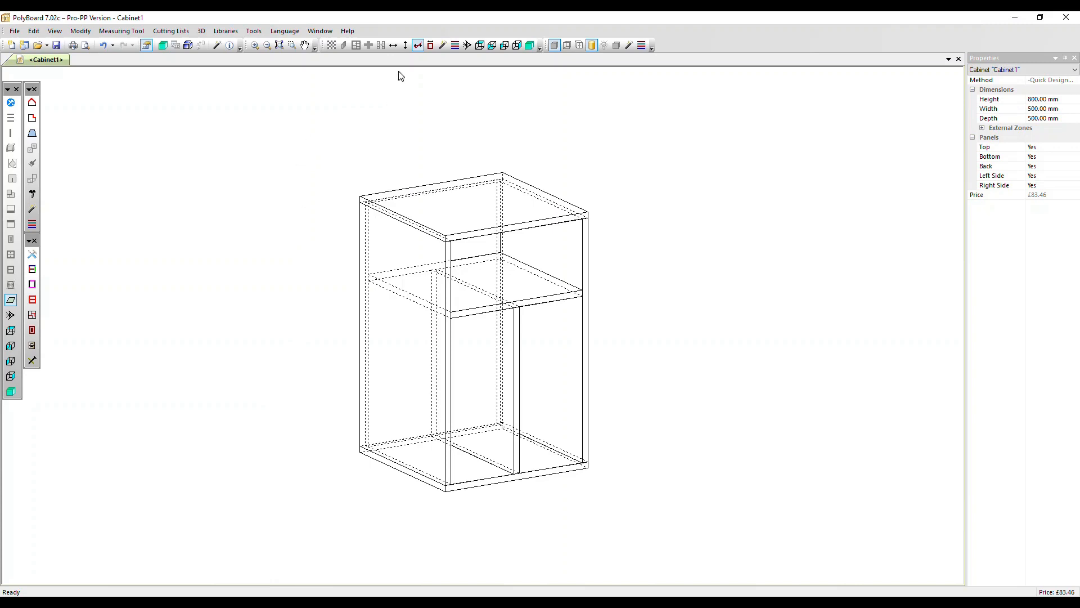
mouse_move(392, 45)
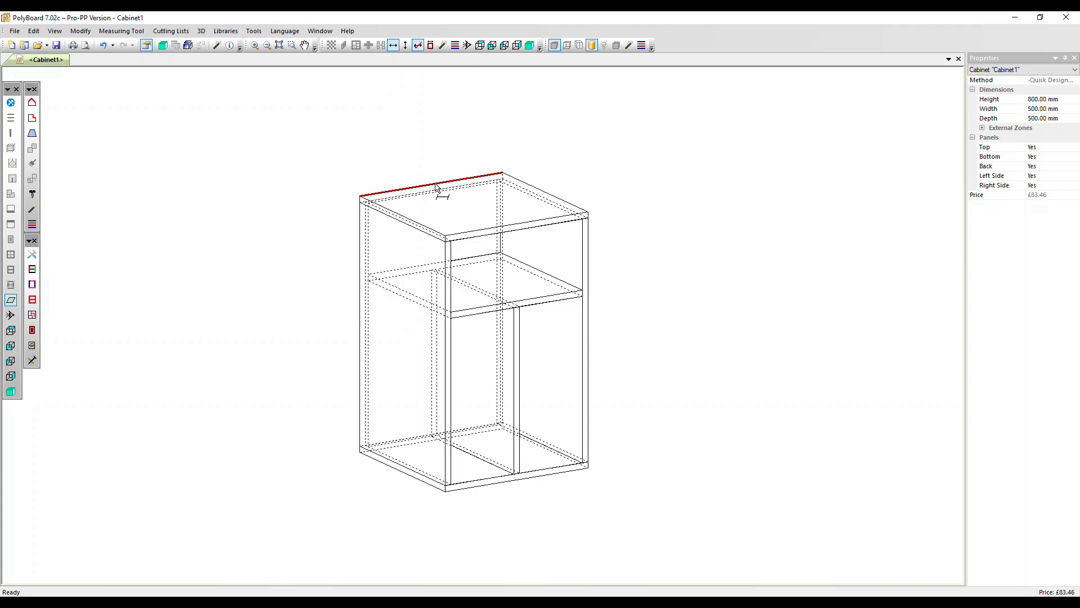
mouse_move(436, 191)
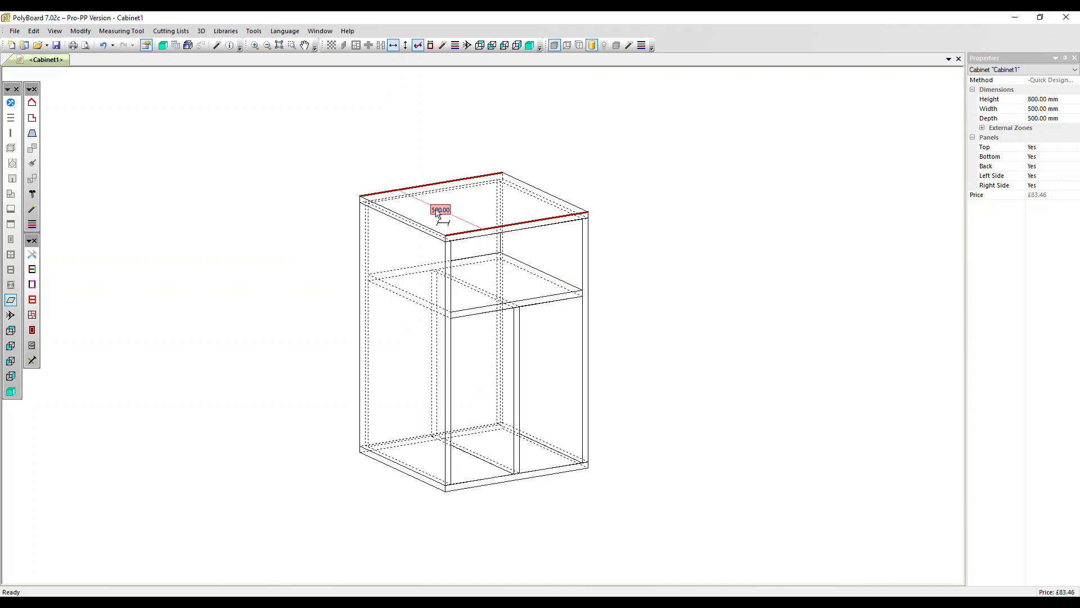
Keep the 500.00 width as a customized dimension and check it in the print preview.
right_click(440, 210)
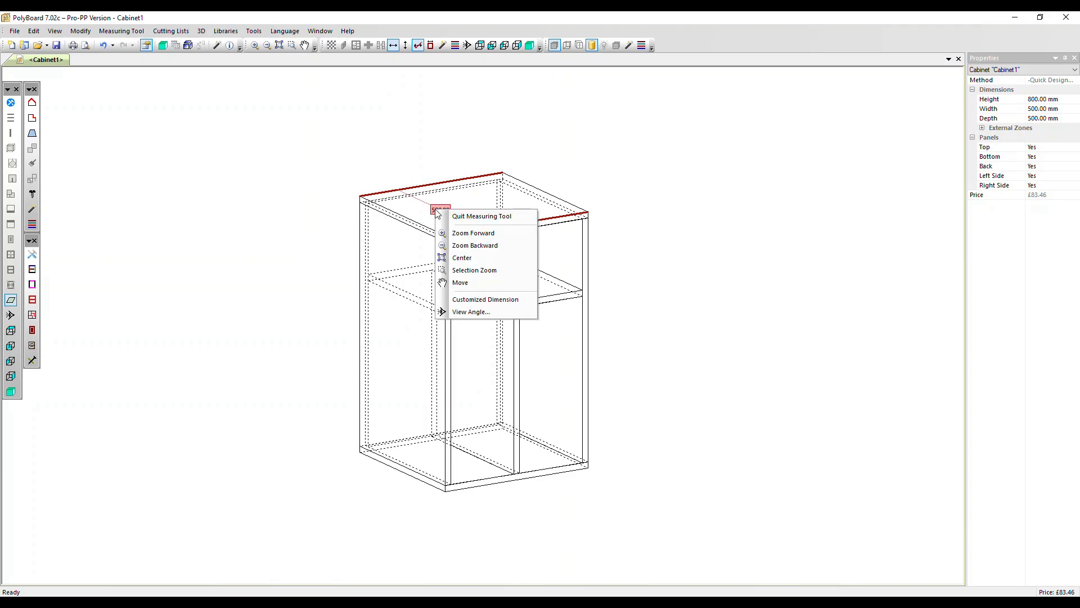
mouse_move(470, 311)
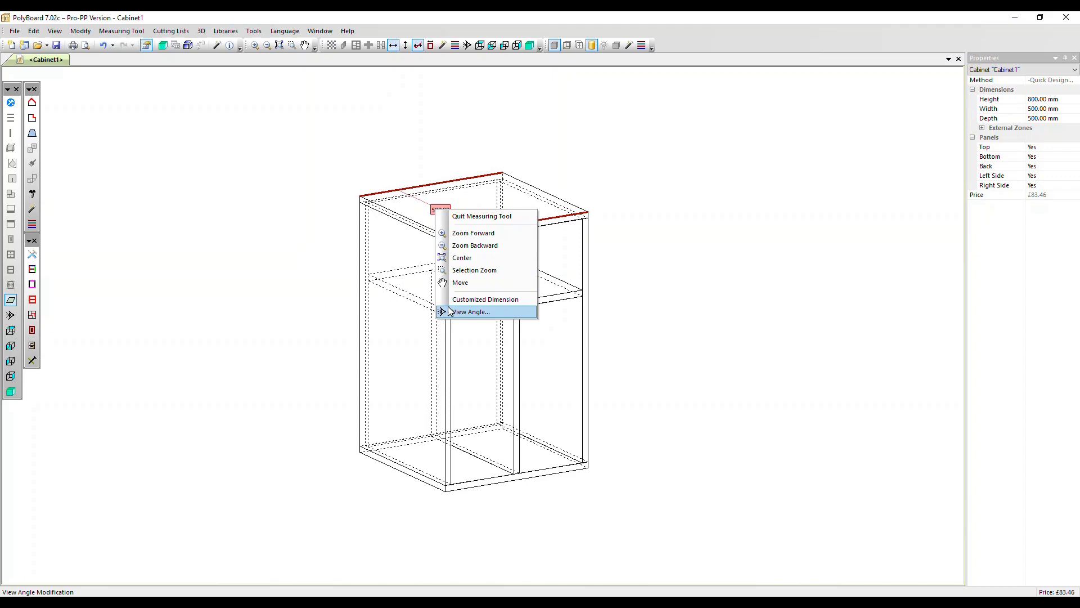
mouse_move(486, 299)
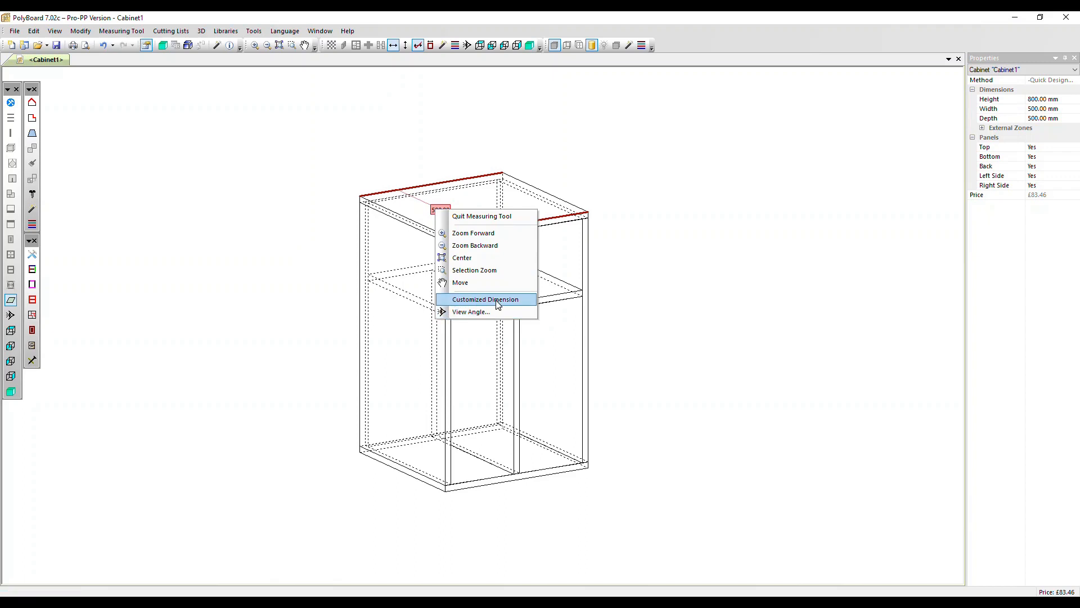
left_click(484, 299)
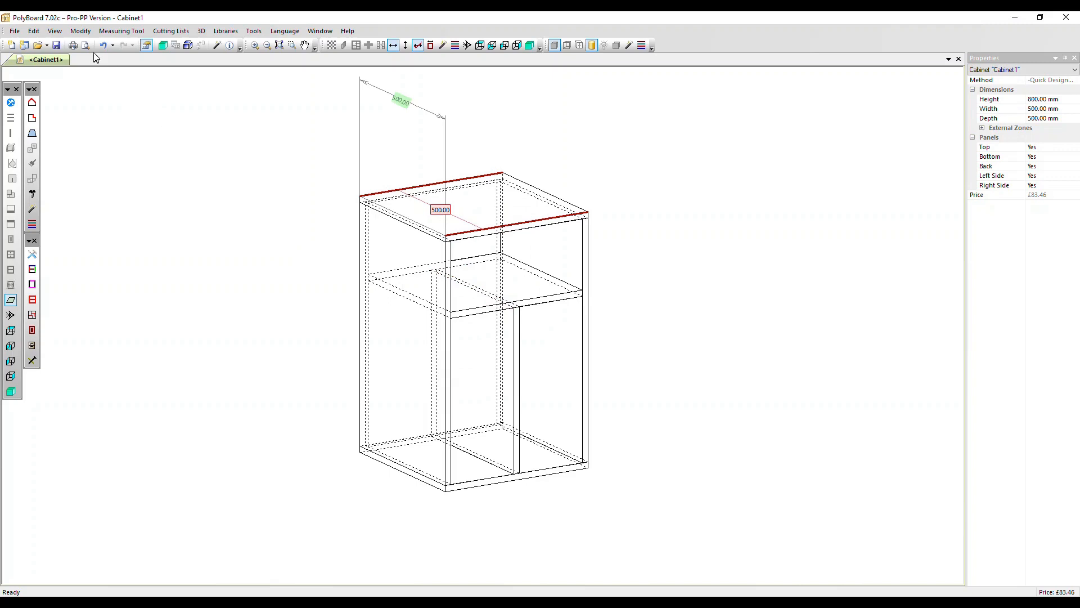
left_click(84, 46)
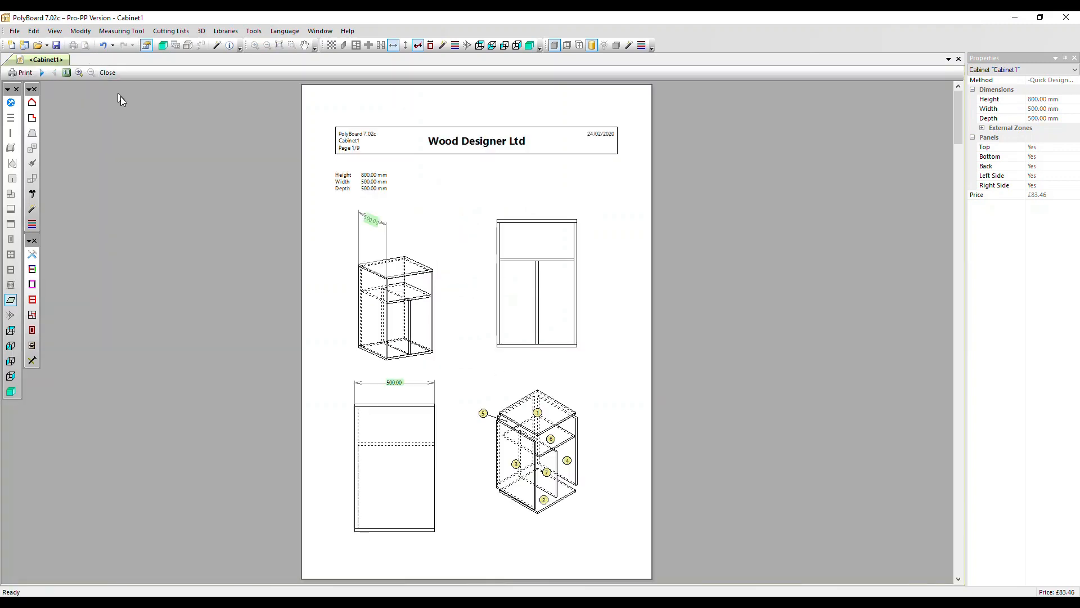
mouse_move(349, 242)
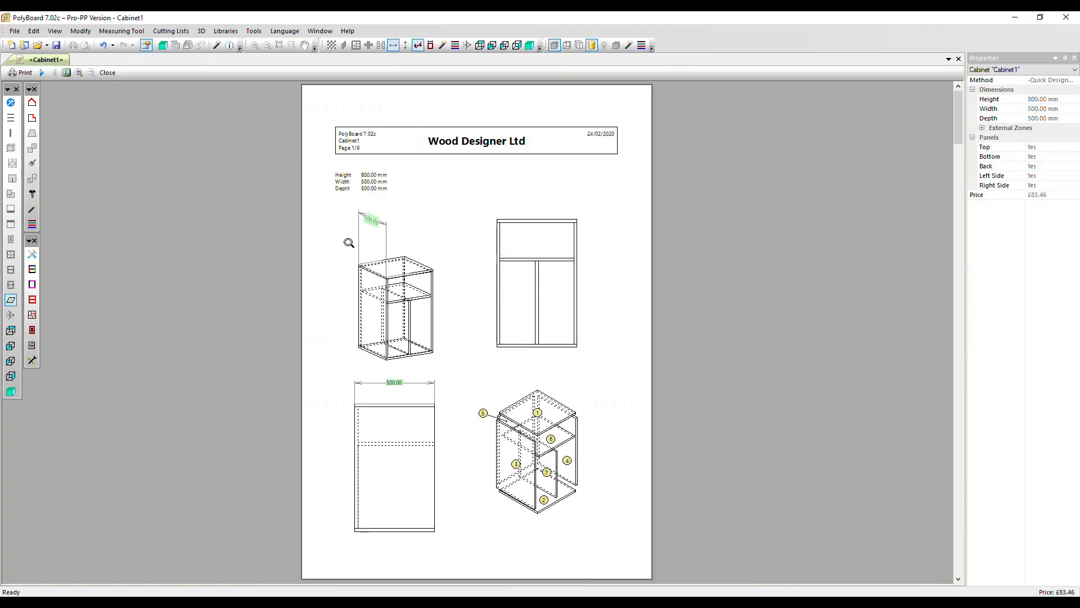
mouse_move(223, 176)
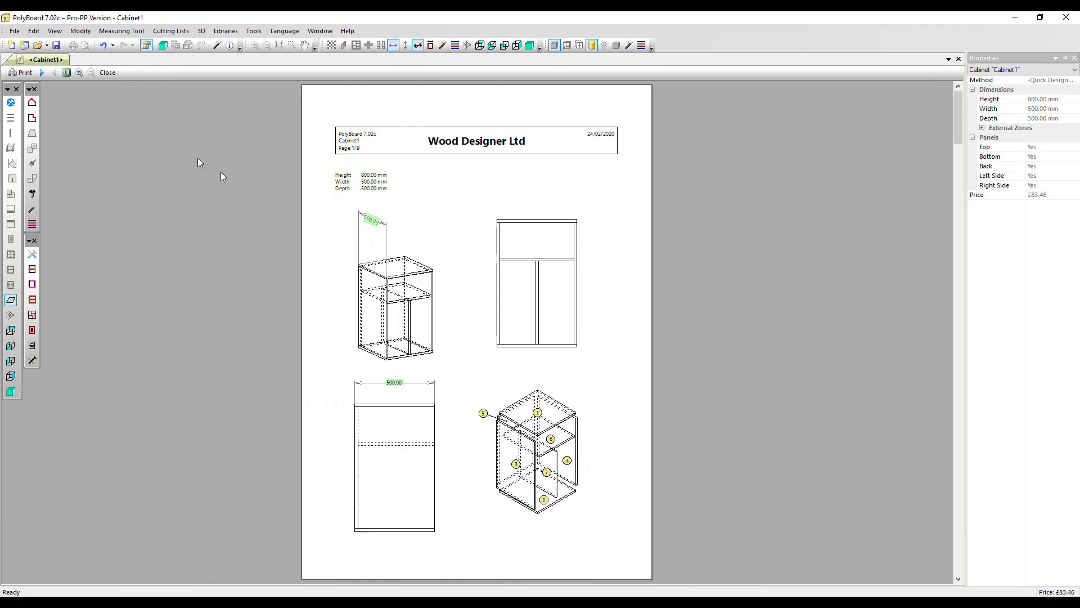
left_click(107, 73)
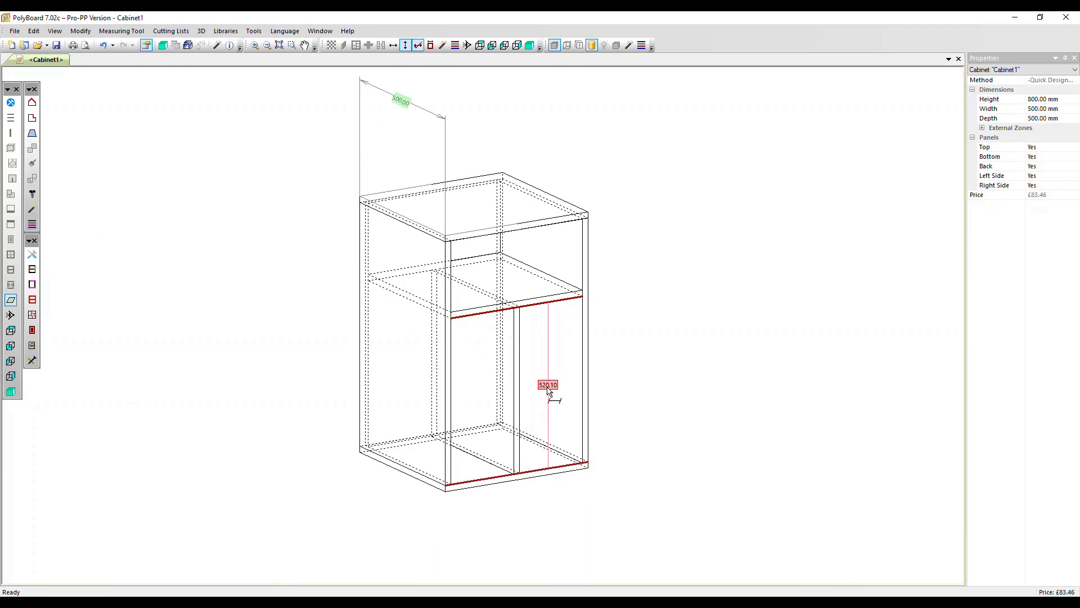
Keep the 520.10 shelf-to-bottom height as a customized dimension.
right_click(548, 392)
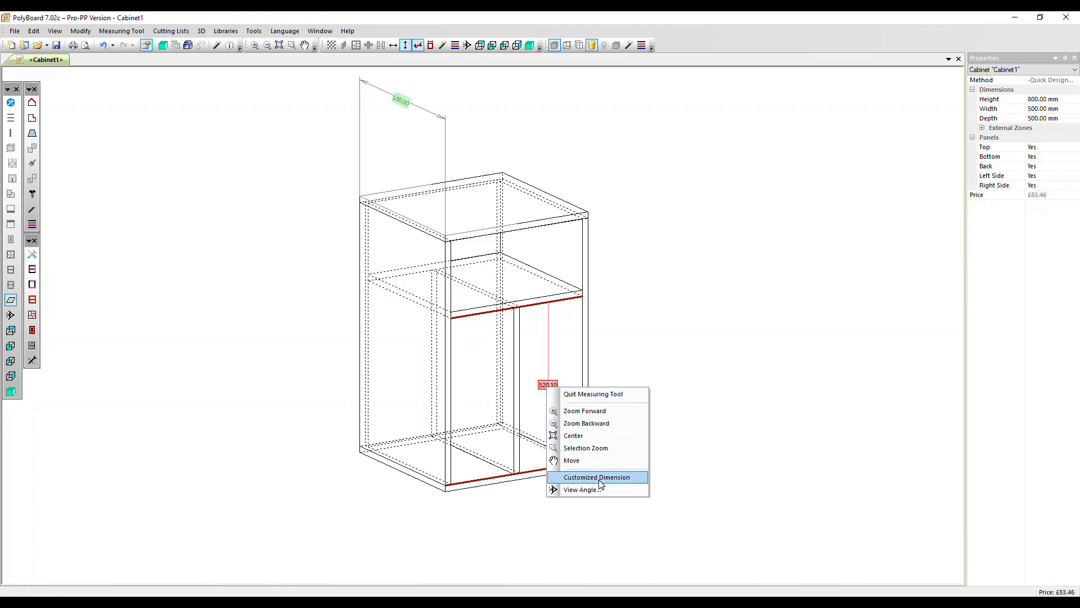
left_click(596, 476)
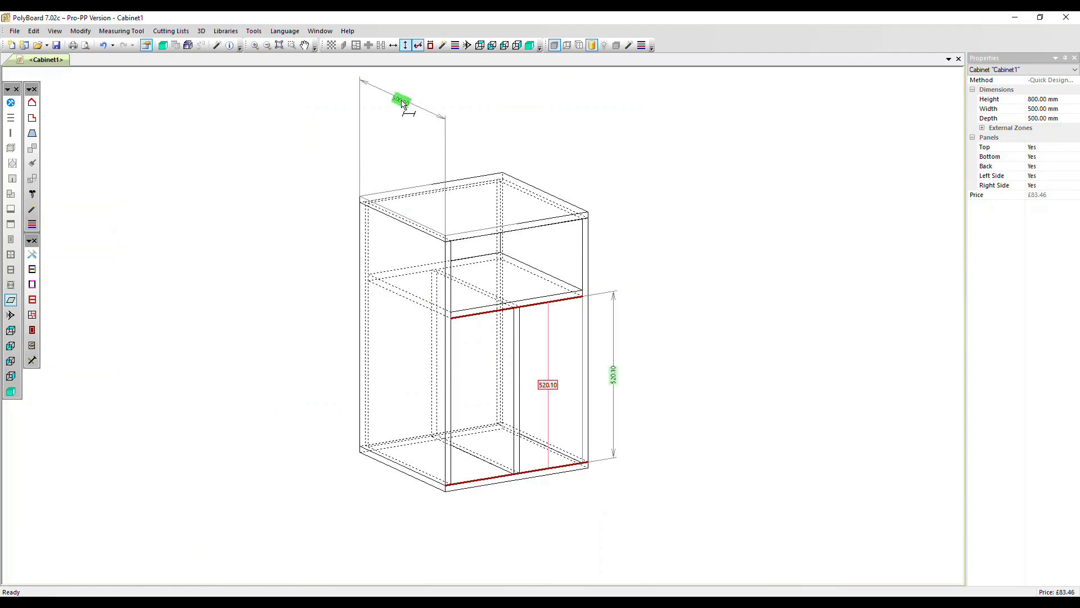
Remove the customized 500.00 width dimension, then delete all remaining customized dimensions via View.
right_click(401, 102)
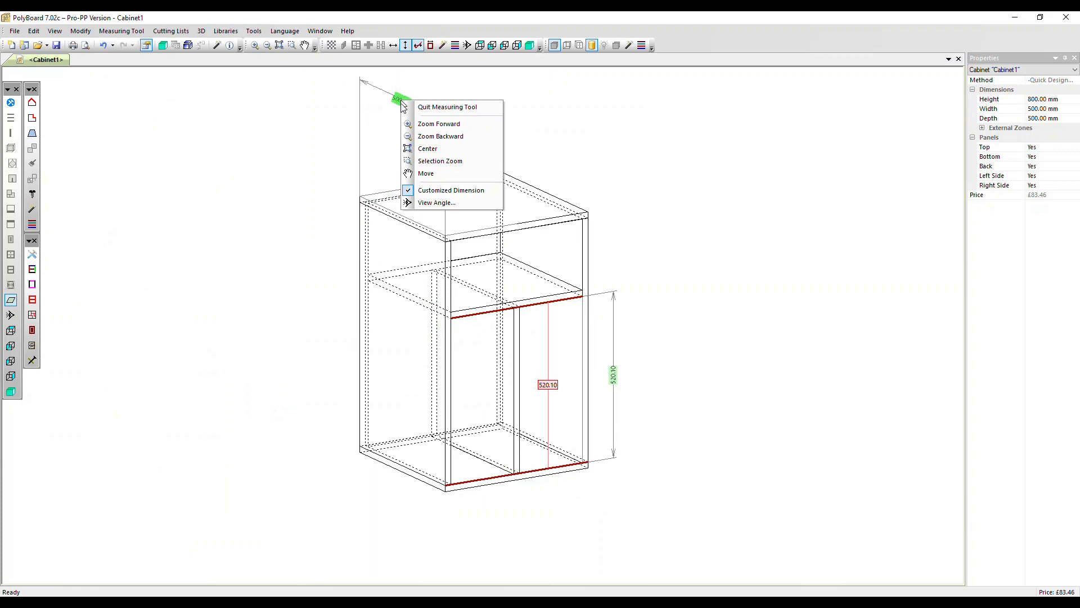
mouse_move(451, 190)
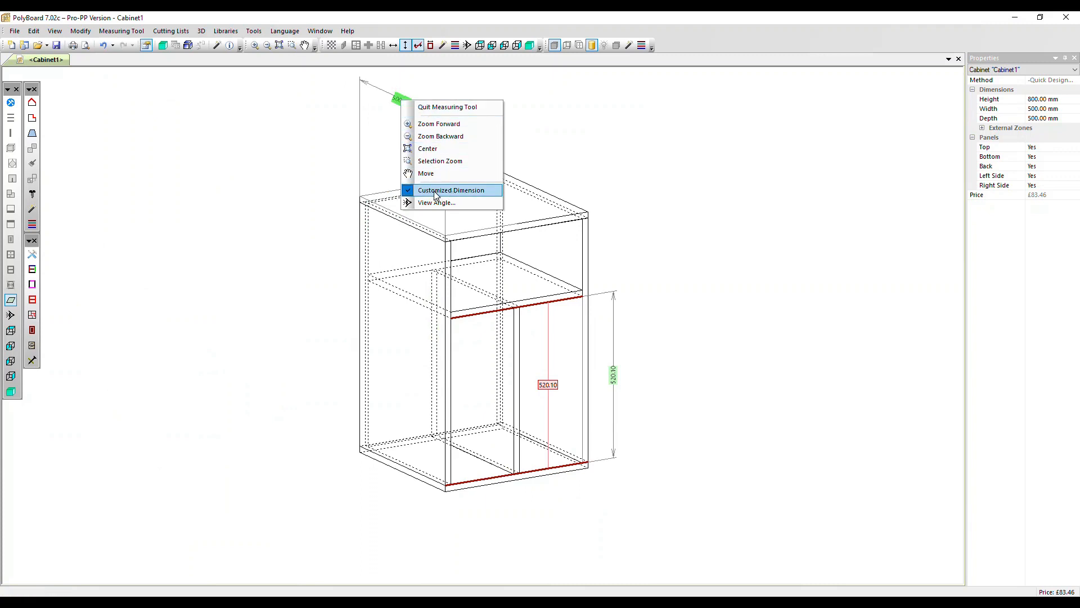
left_click(451, 191)
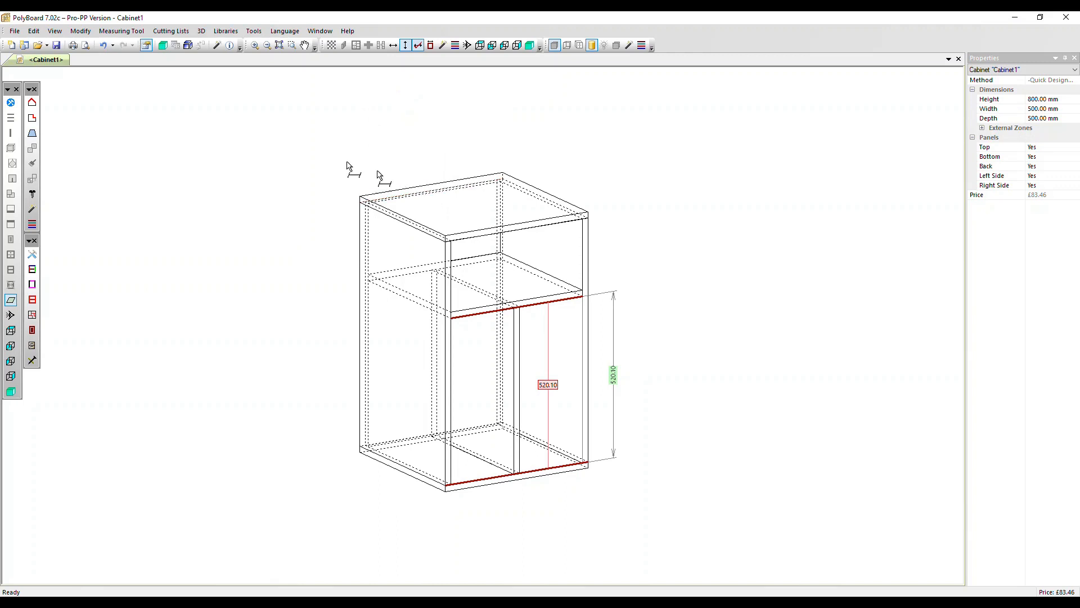
left_click(54, 31)
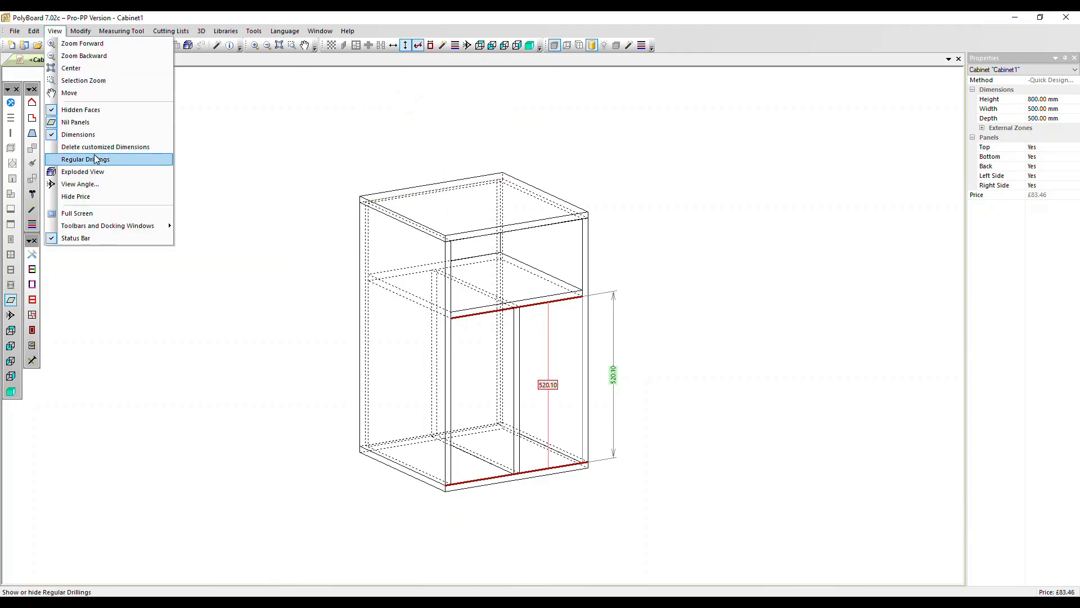
left_click(85, 159)
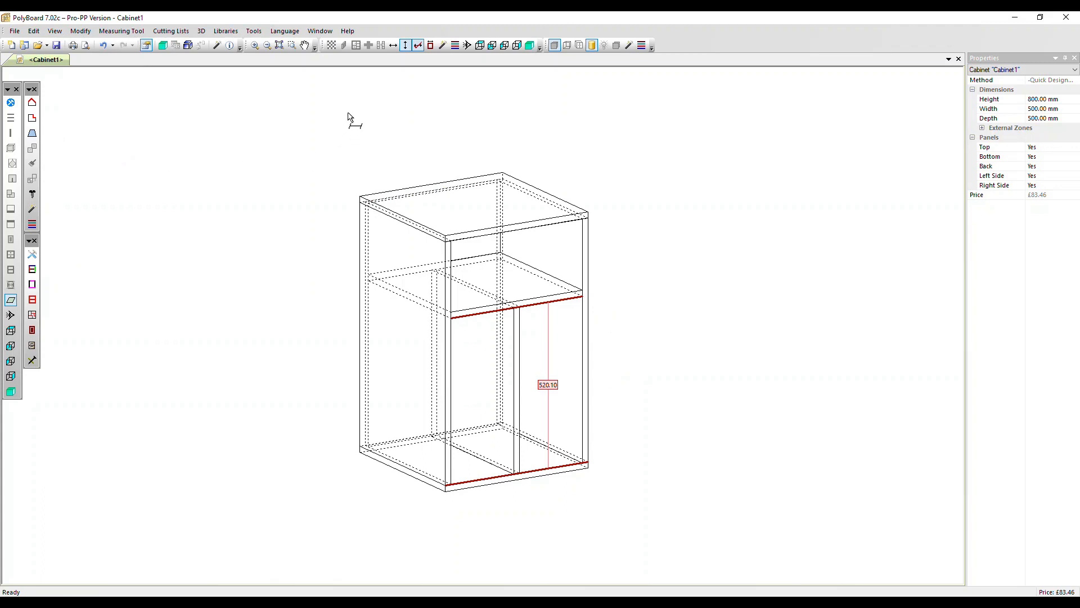
mouse_move(405, 45)
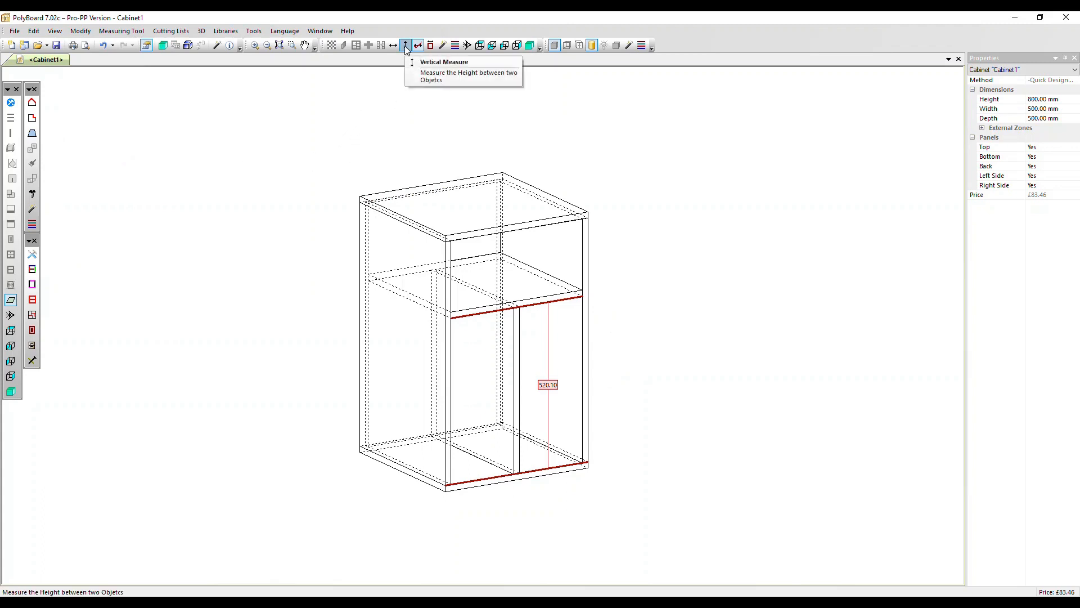
mouse_move(393, 144)
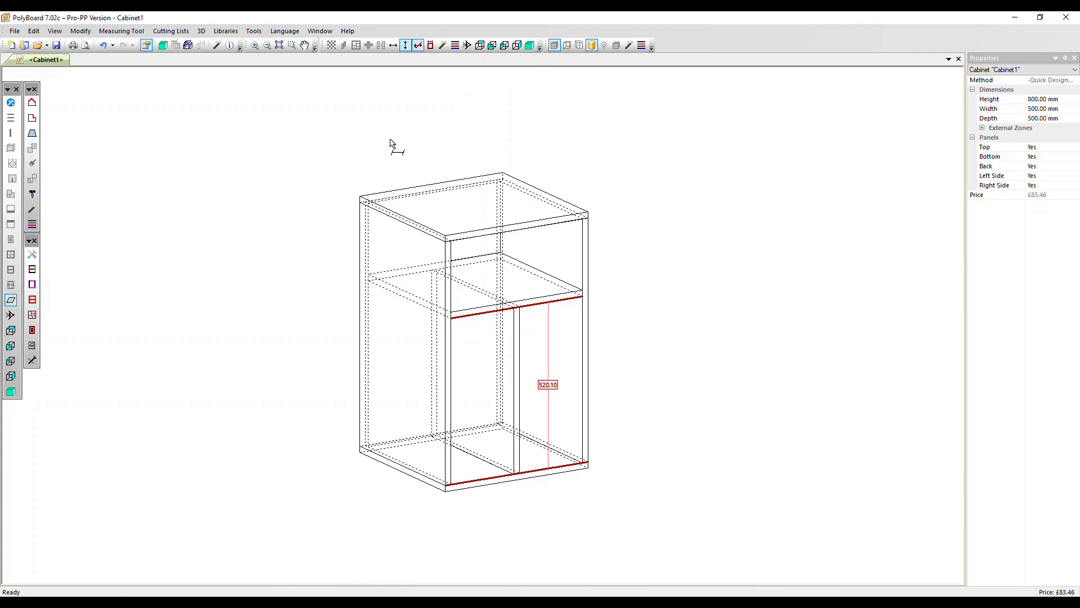
Quit the measuring tool, clearing the live 520.10 measurement from the cabinet.
right_click(397, 146)
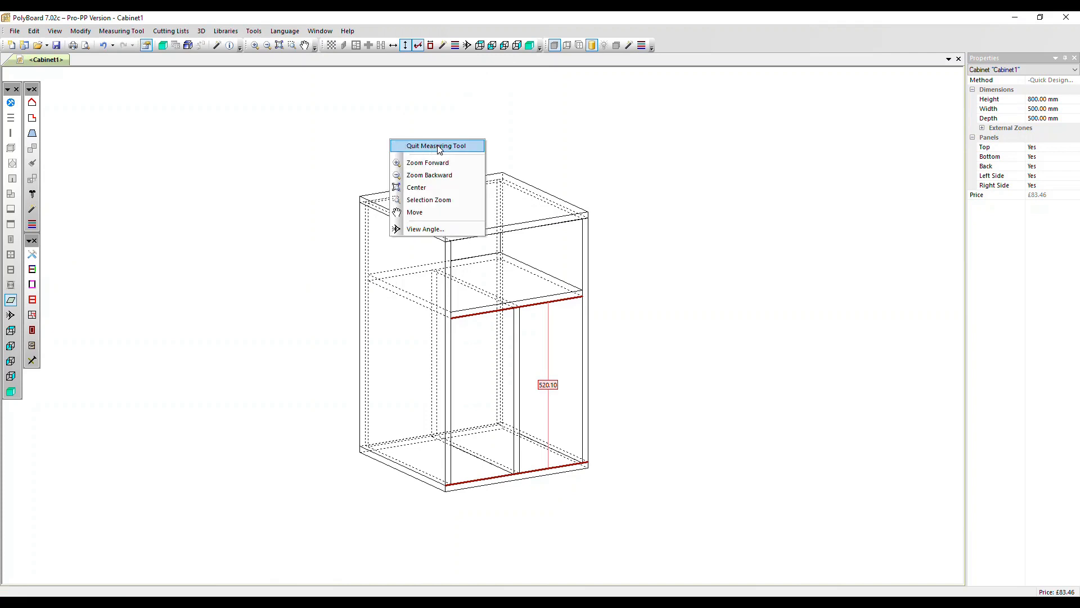
left_click(437, 146)
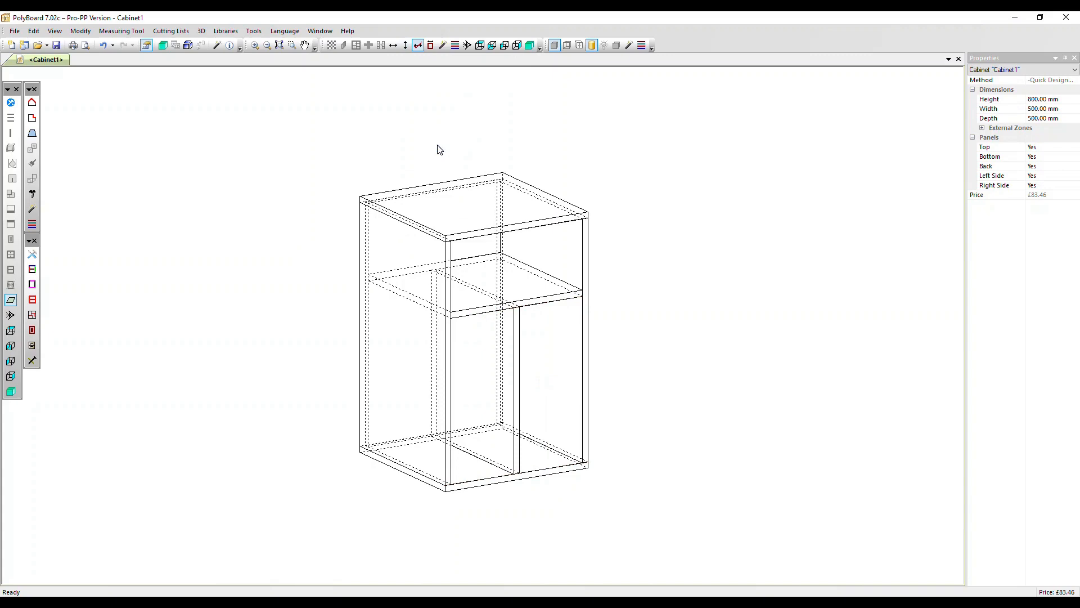